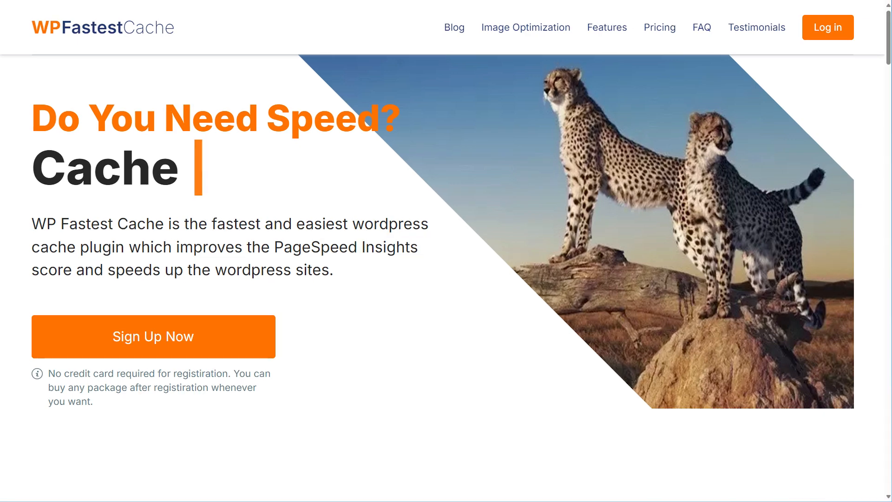
scroll(down, 3)
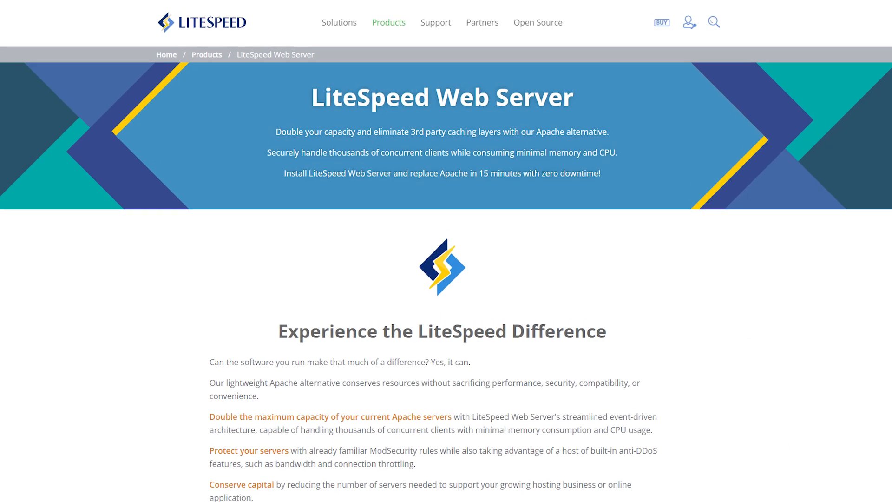
scroll(down, 3)
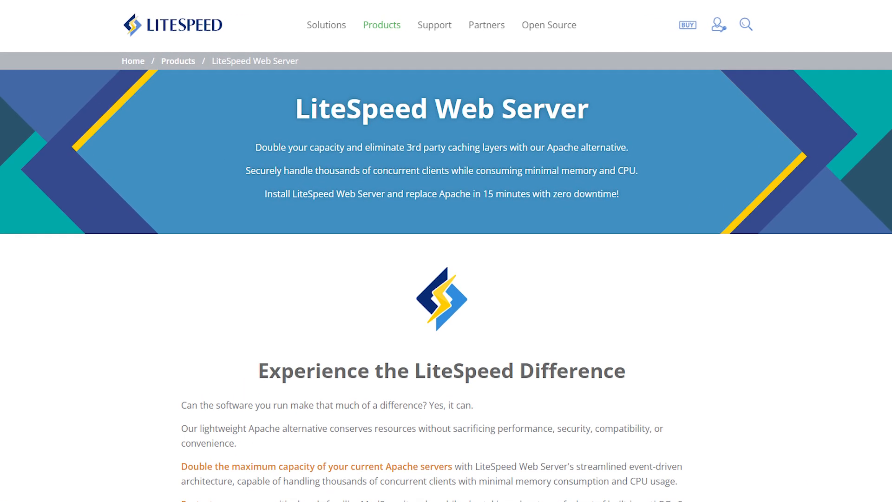